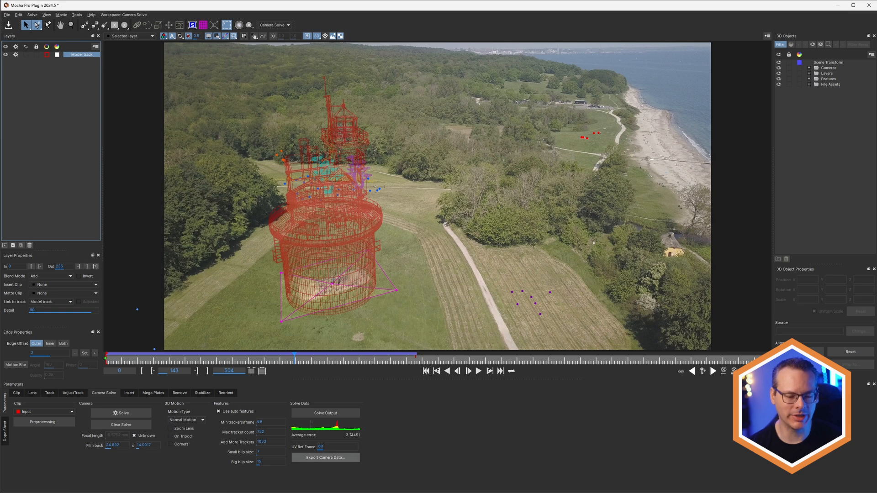
Copy the solved camera to the clipboard as After Effects 3D Motion Data
{"action": "left_click", "coordinate": [325, 457]}
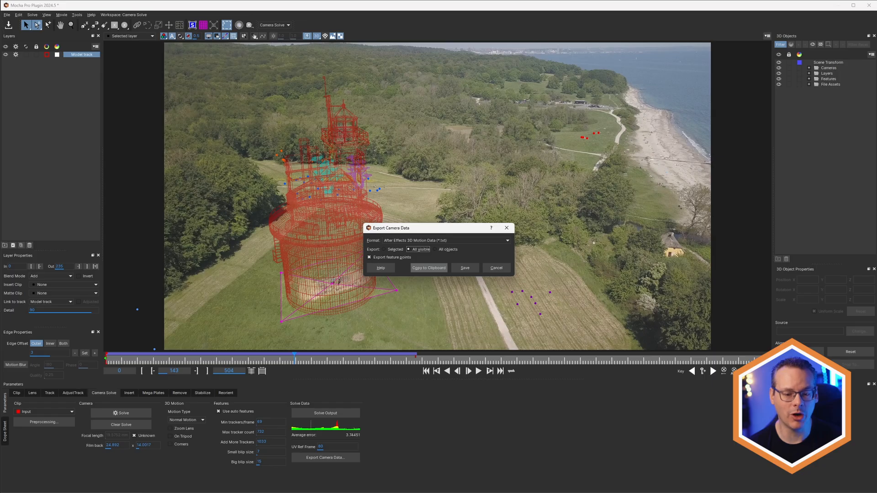
{"action": "left_click", "coordinate": [494, 267]}
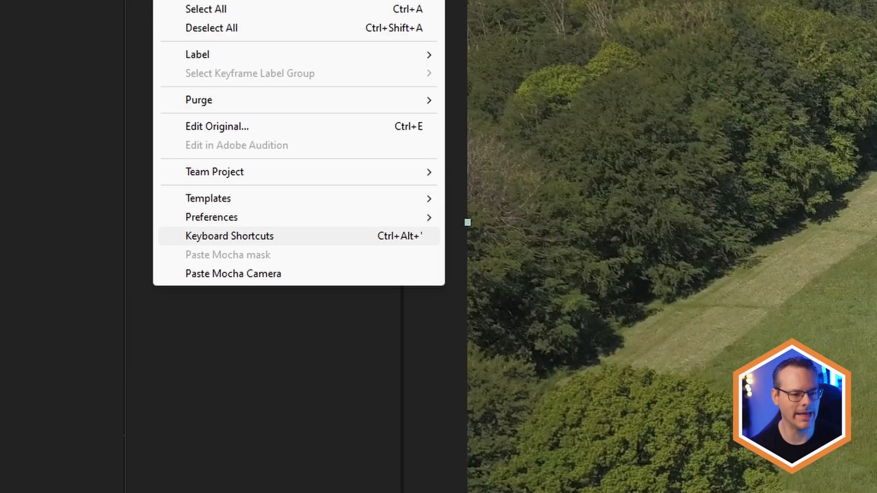
{"action": "mouse_move", "coordinate": [232, 274]}
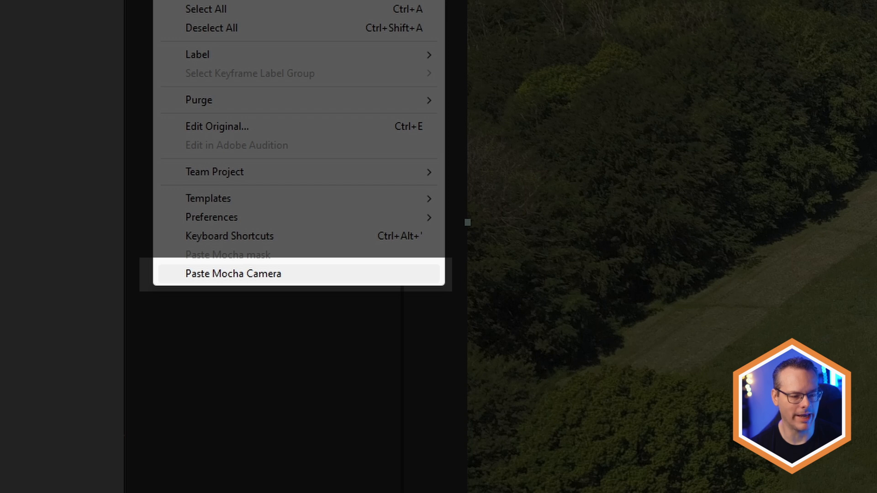
Paste the Mocha camera via Edit > Paste Mocha Camera, adding camera and feature layers
{"action": "left_click", "coordinate": [233, 273]}
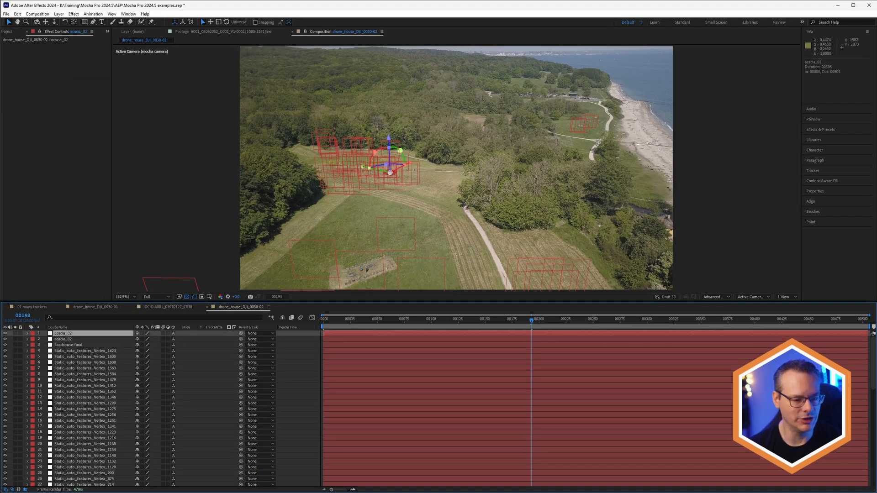
Enable Create Auto Features in the Mocha effect's 3D Camera Data, keeping Feature Type on Lights
{"action": "left_click", "coordinate": [68, 344]}
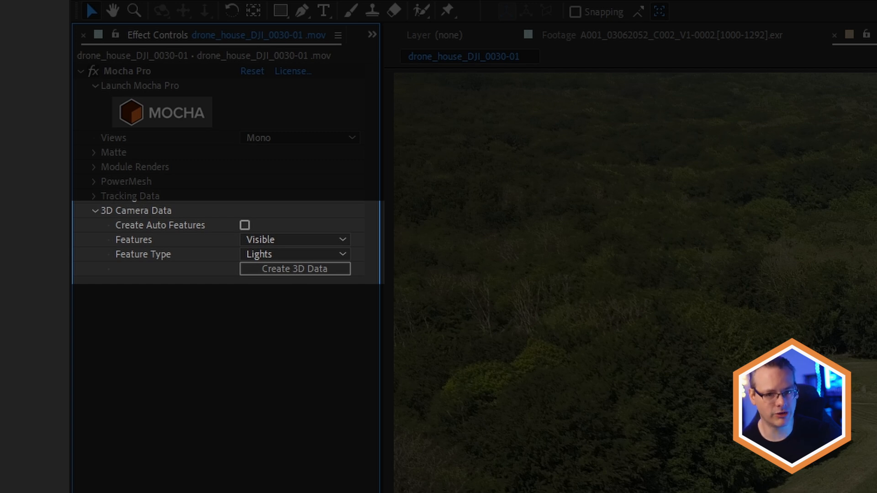
{"action": "left_click", "coordinate": [245, 224]}
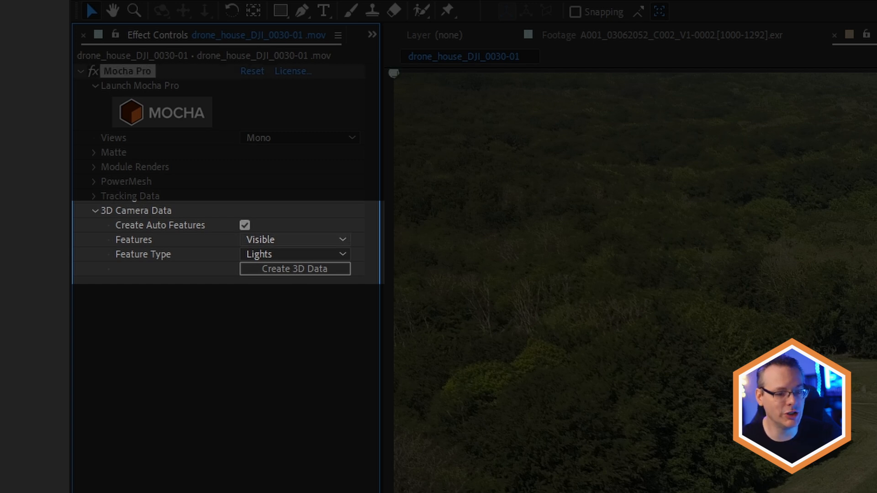
{"action": "left_click", "coordinate": [295, 240]}
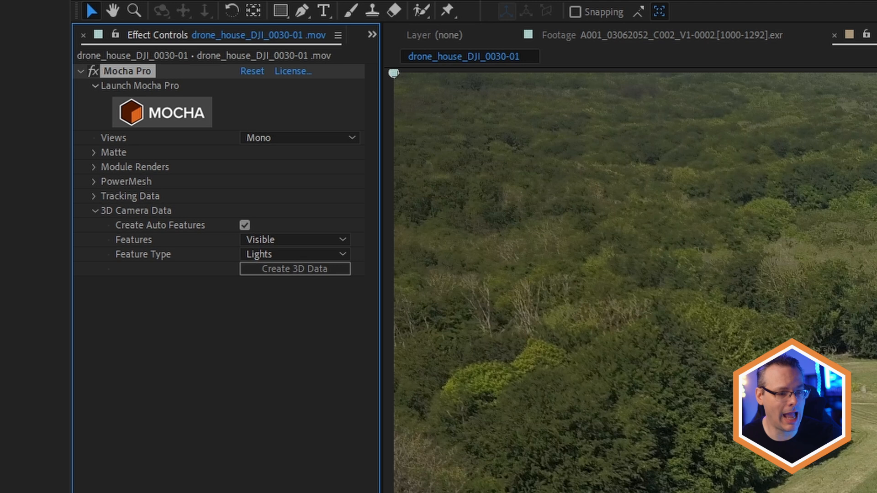
{"action": "left_click", "coordinate": [293, 254]}
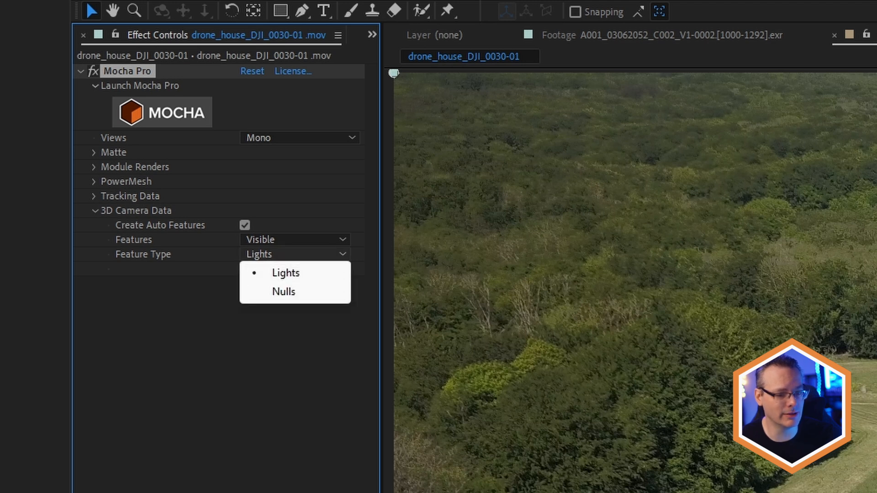
{"action": "left_click", "coordinate": [285, 273]}
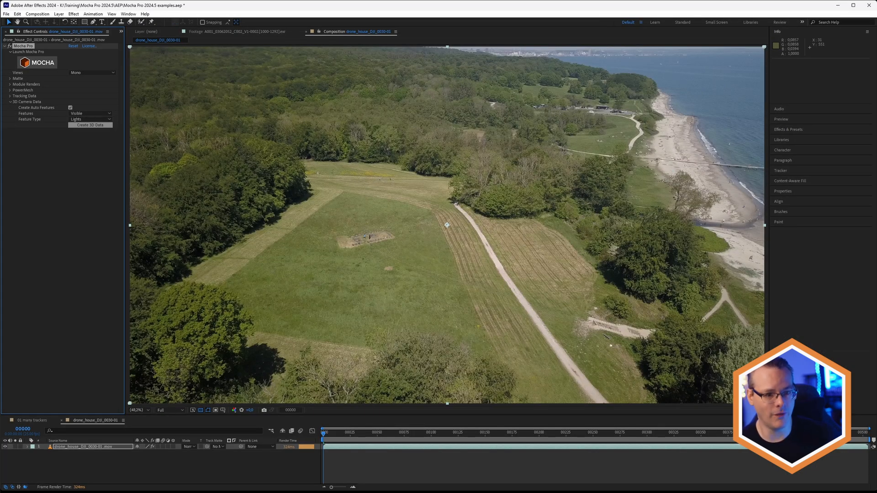
Generate 3D data with Nulls feature type, undo it, then set Features to All as Lights
{"action": "left_click", "coordinate": [89, 125]}
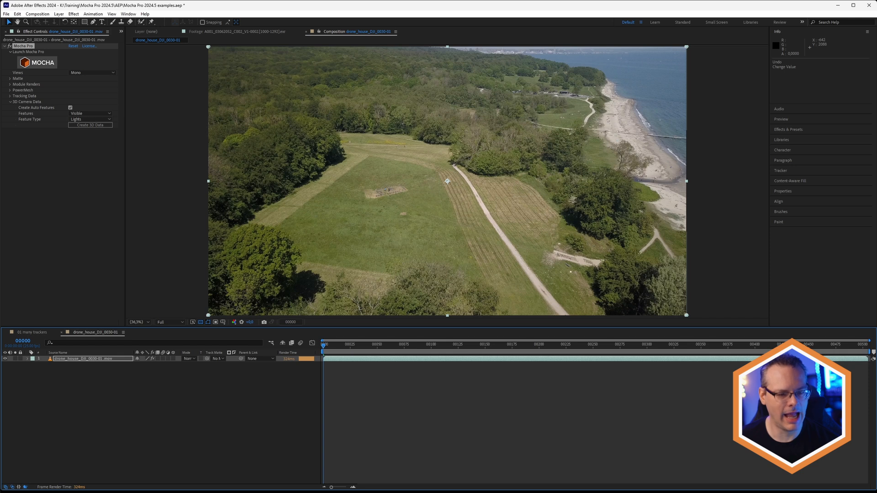
{"action": "left_click", "coordinate": [90, 119]}
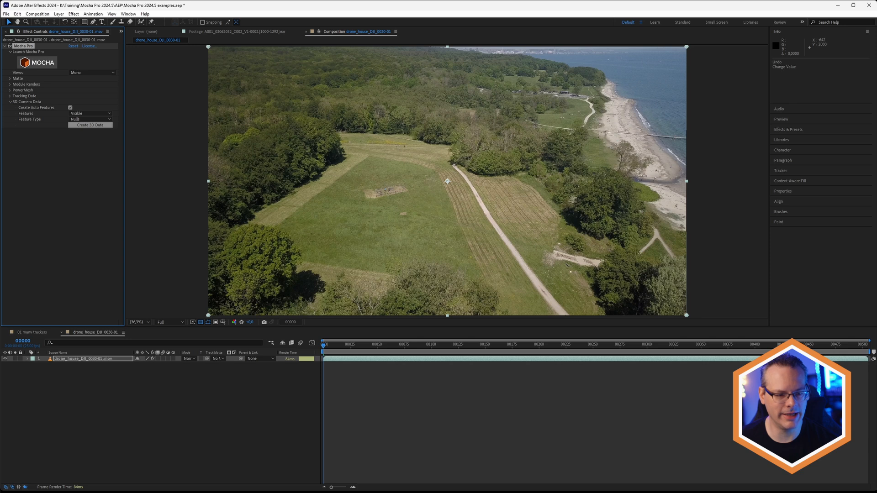
{"action": "left_click", "coordinate": [90, 126]}
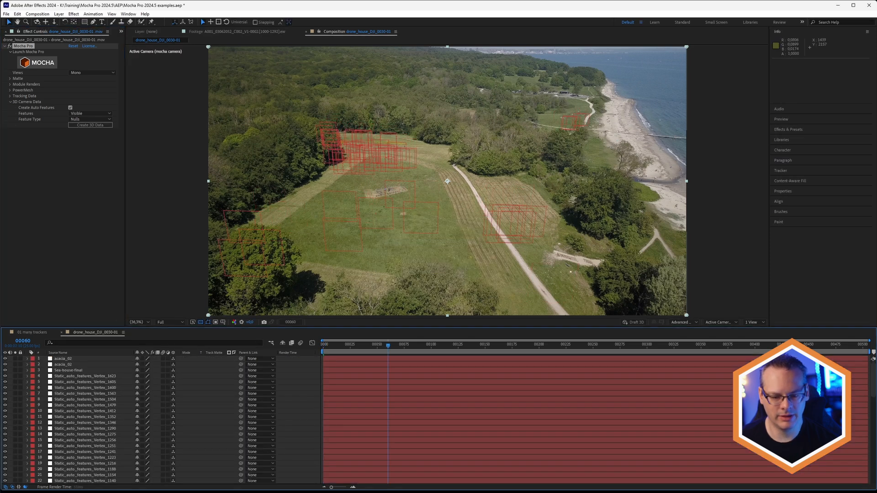
{"action": "left_click", "coordinate": [459, 344]}
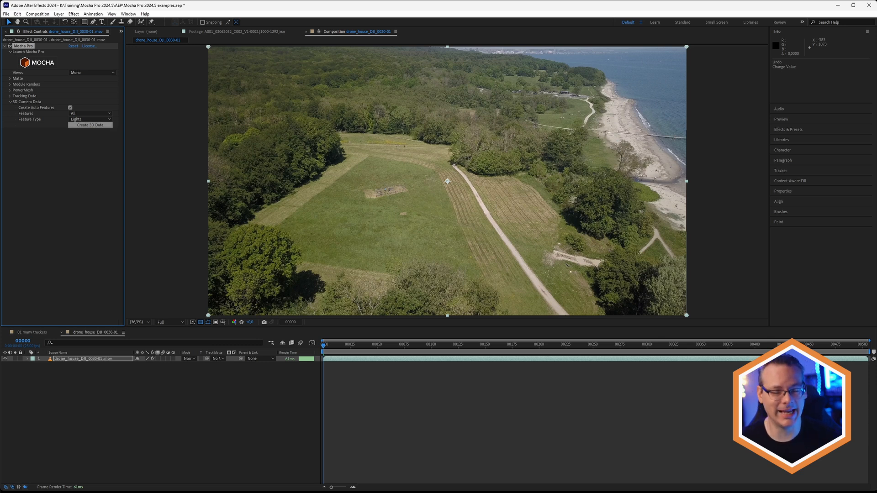
Generate lights for all tracked features, inspect the layers, undo and return to Visible features
{"action": "left_click", "coordinate": [91, 125]}
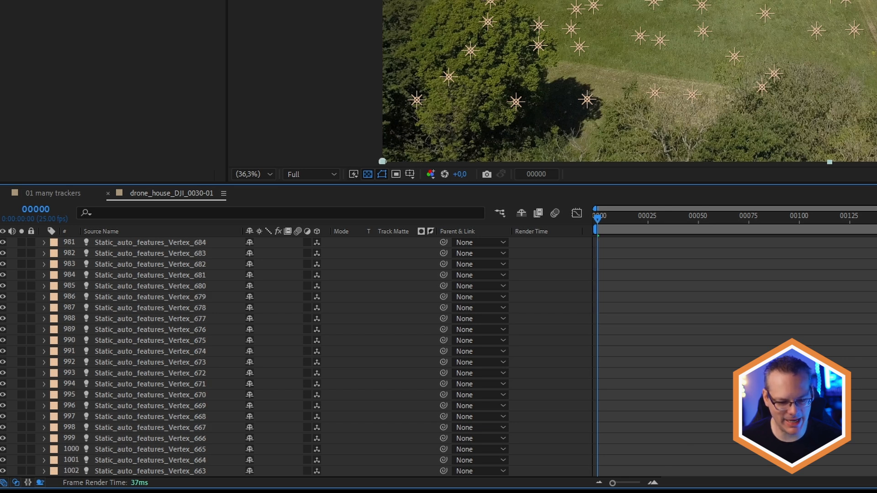
{"action": "scroll", "scroll_direction": "down", "scroll_amount": 3}
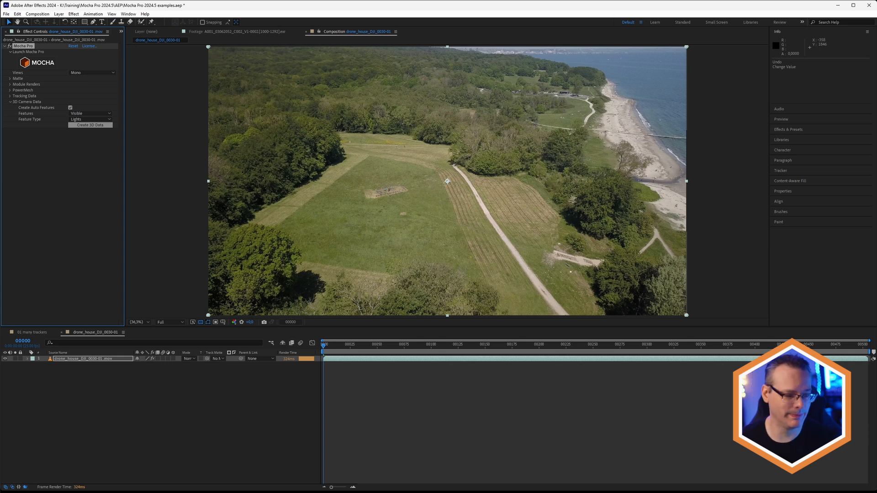
Create the 3D data and place seahouse.obj on the field in the tracked scene
{"action": "left_click", "coordinate": [90, 125]}
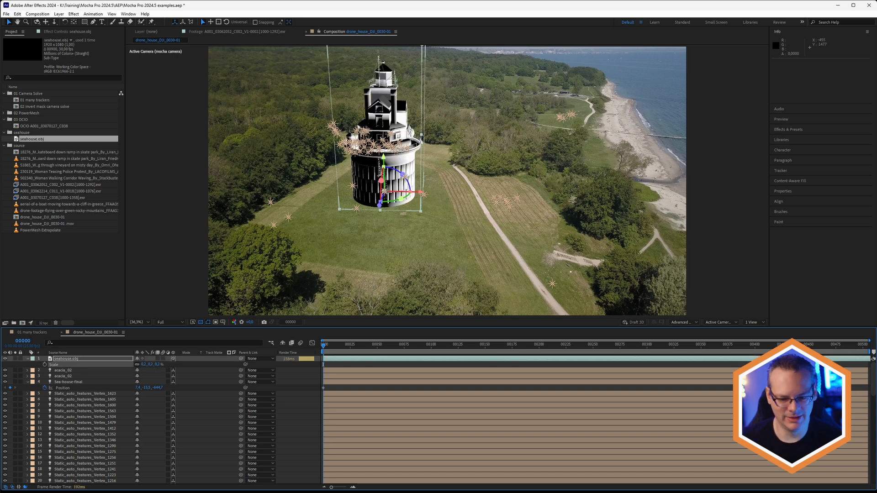
{"action": "left_click", "coordinate": [456, 344]}
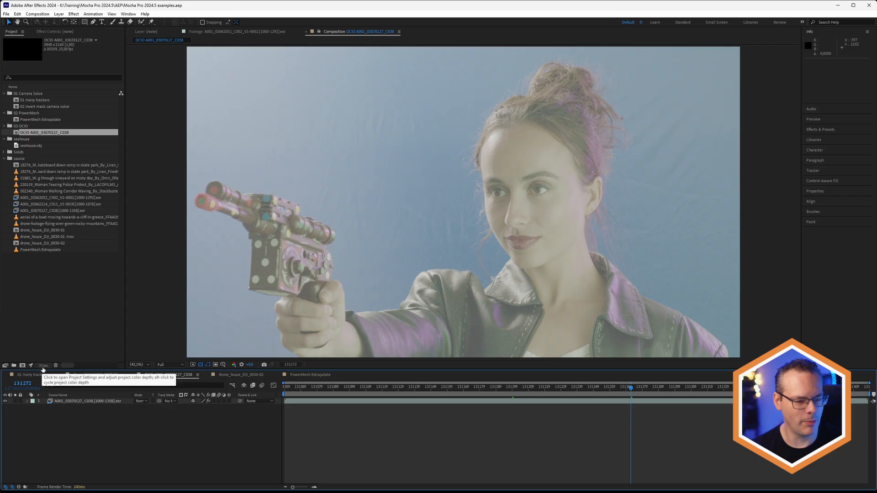
Switch project color management to OCIO with ACES 1.3 Studio config and compositing_log: ACEScct working space
{"action": "left_click", "coordinate": [43, 365]}
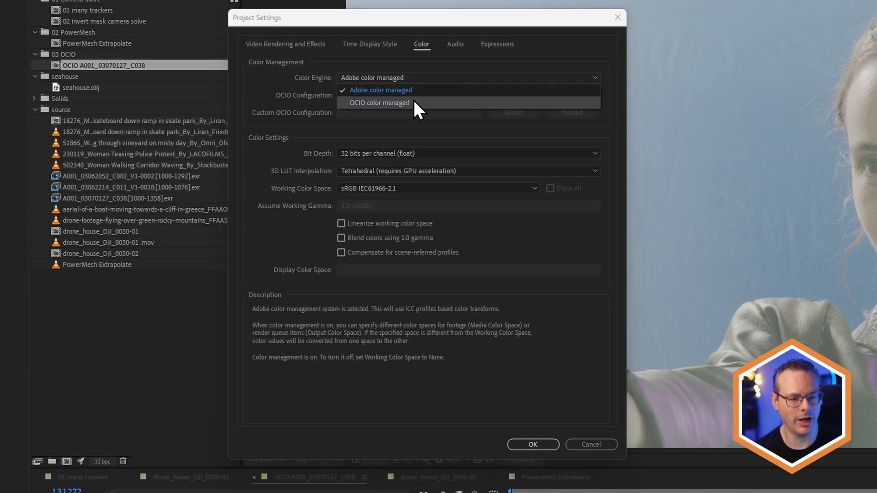
{"action": "left_click", "coordinate": [380, 102]}
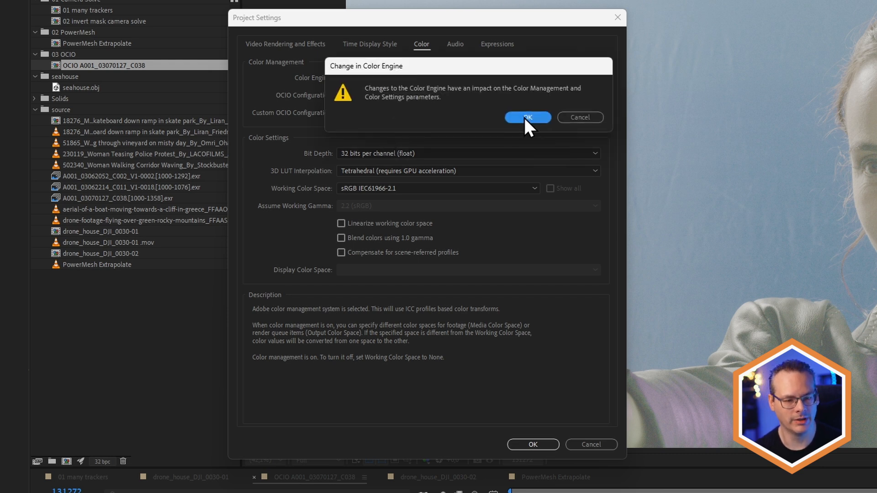
{"action": "left_click", "coordinate": [526, 117]}
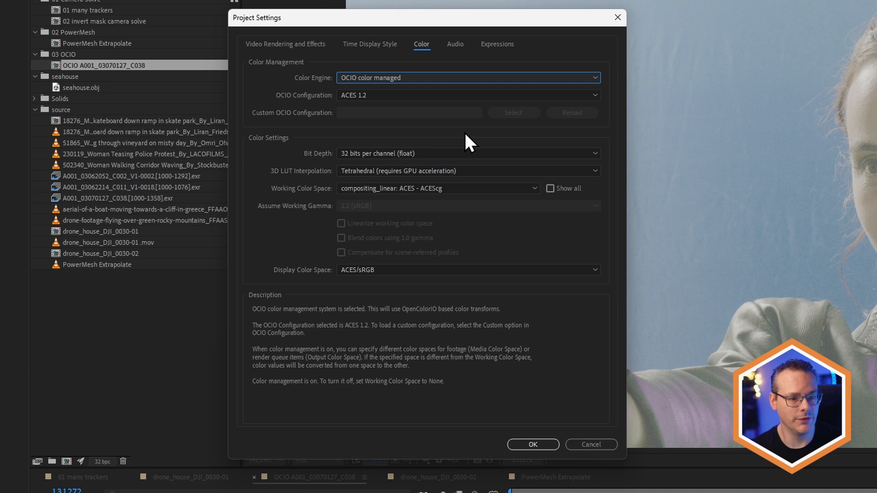
{"action": "left_click", "coordinate": [468, 95]}
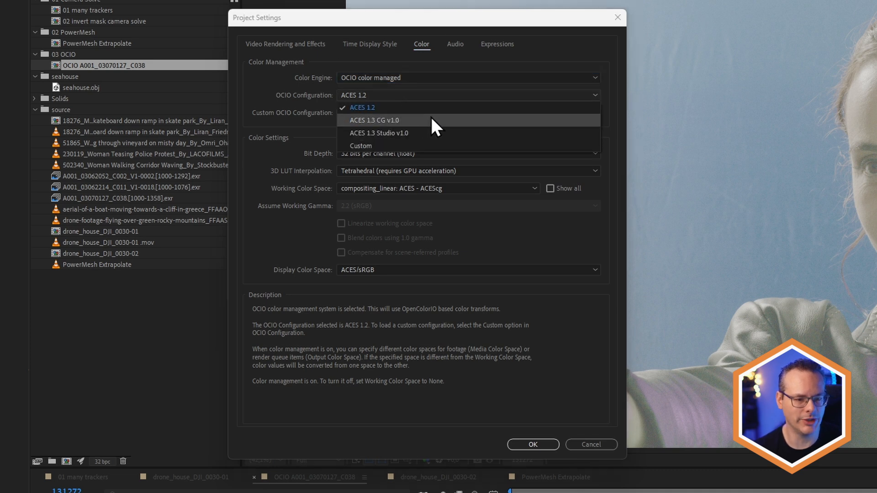
{"action": "left_click", "coordinate": [378, 133]}
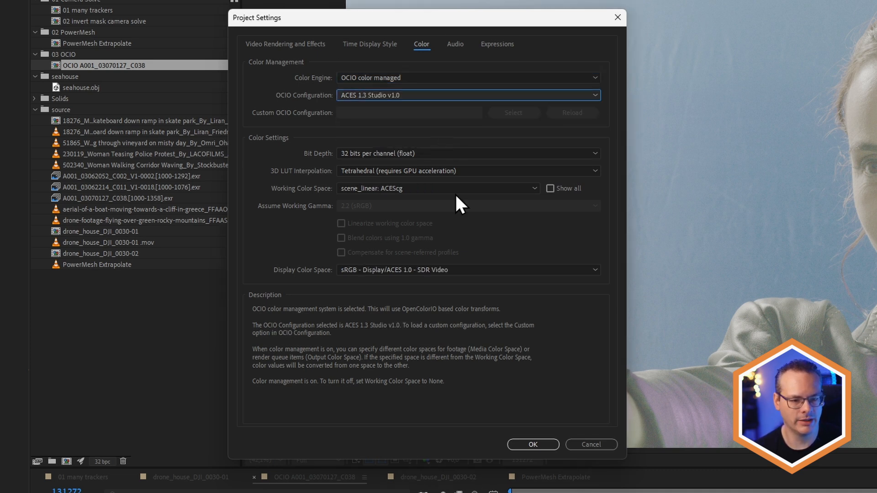
{"action": "mouse_move", "coordinate": [268, 210]}
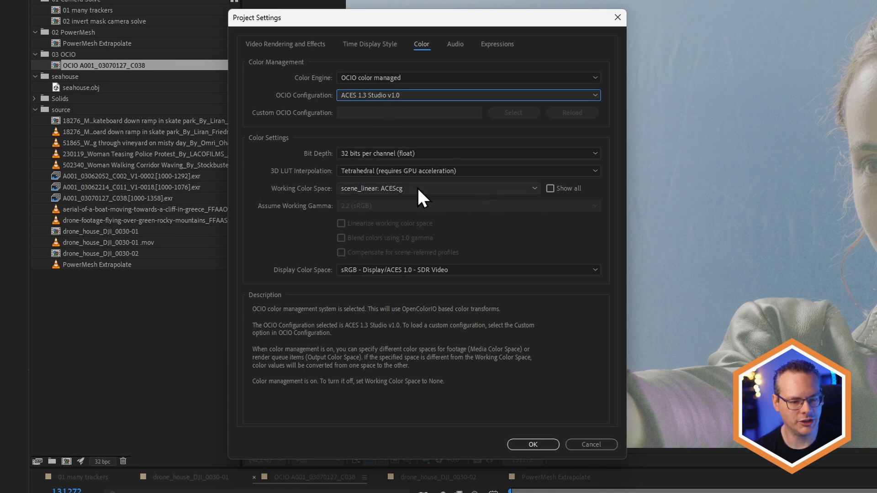
{"action": "mouse_move", "coordinate": [495, 201]}
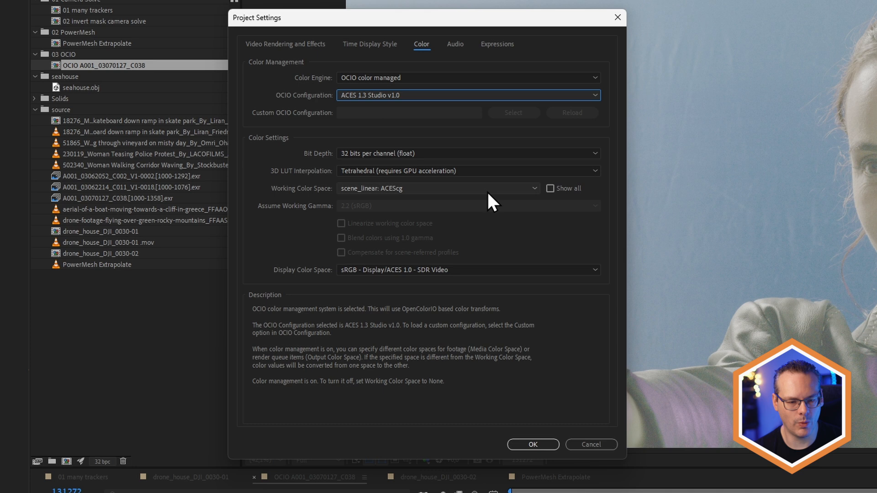
{"action": "left_click", "coordinate": [438, 188]}
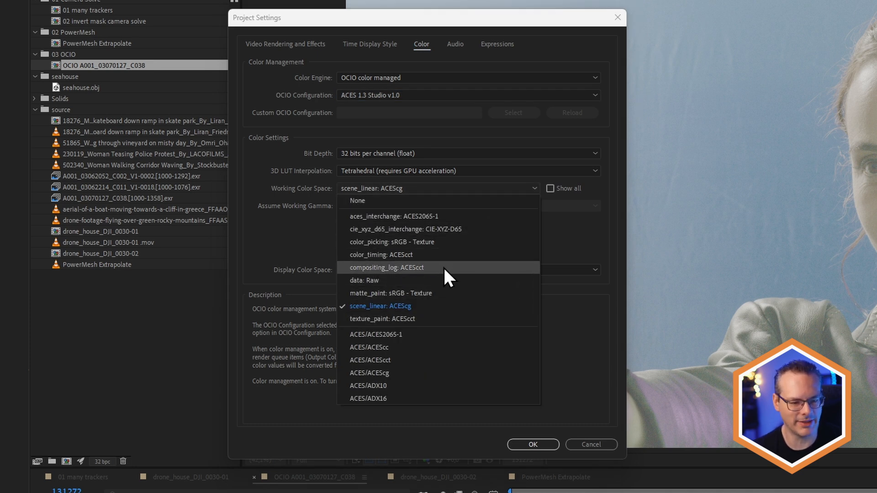
{"action": "left_click", "coordinate": [386, 268]}
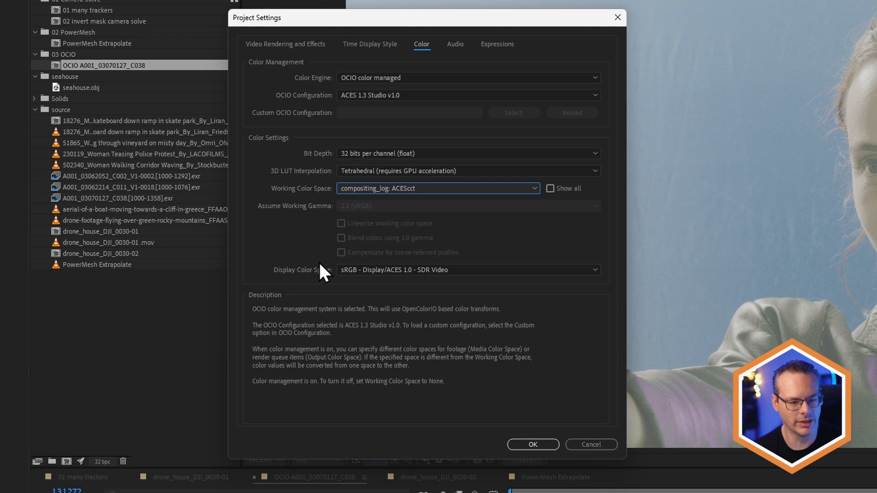
{"action": "mouse_move", "coordinate": [493, 397]}
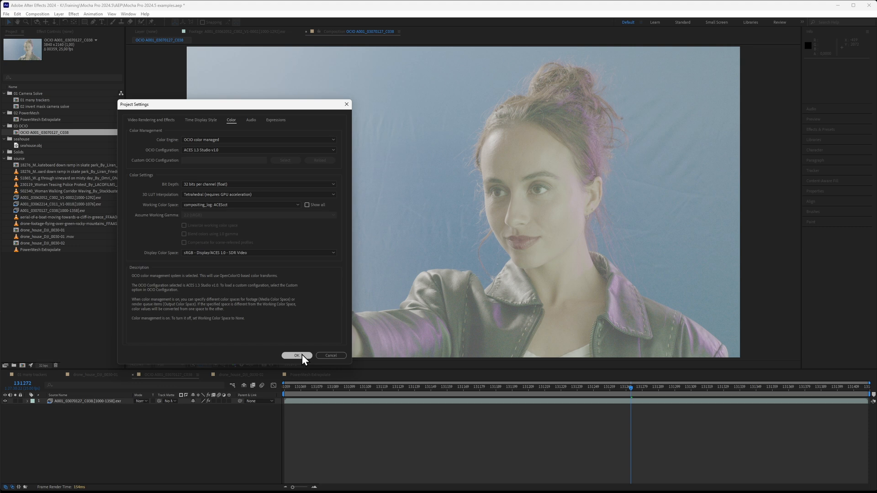
{"action": "left_click", "coordinate": [296, 355]}
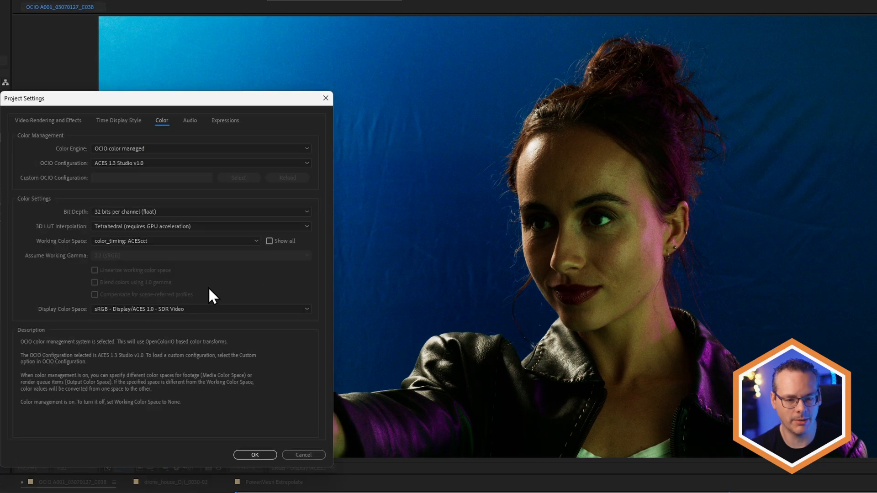
Change the working color space to matte_paint: sRGB - Texture and apply
{"action": "left_click", "coordinate": [176, 241]}
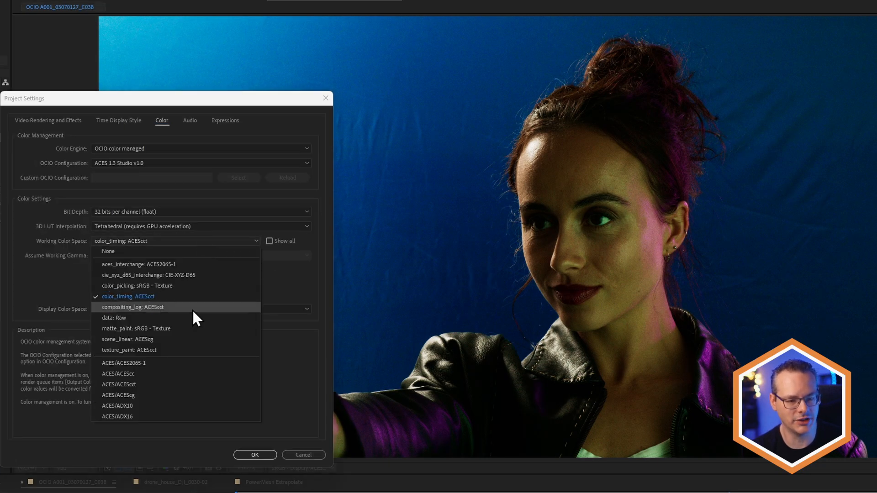
{"action": "mouse_move", "coordinate": [172, 316]}
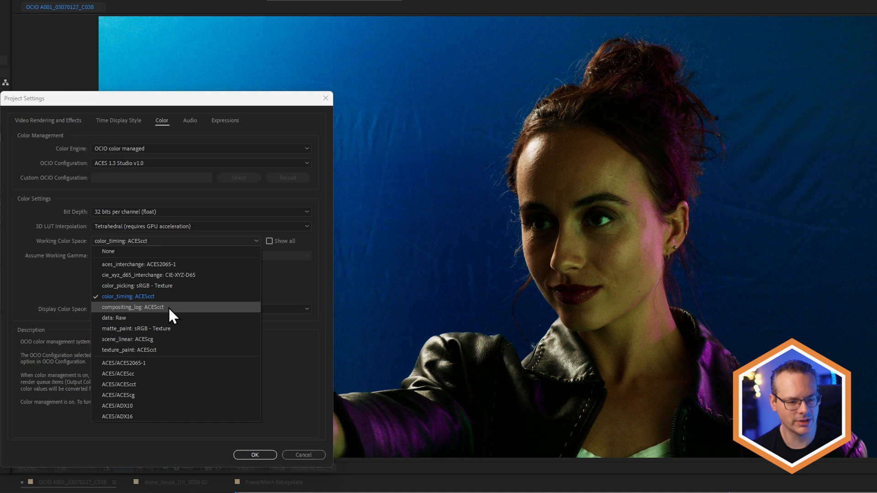
{"action": "mouse_move", "coordinate": [163, 307]}
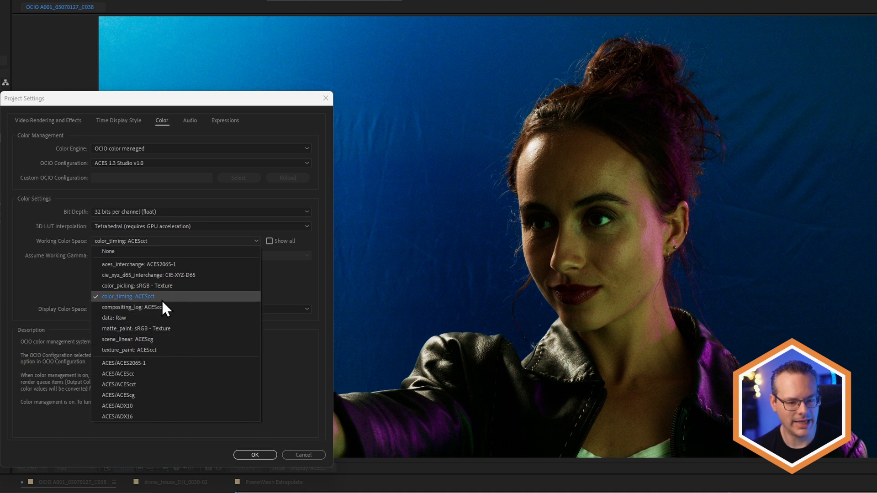
{"action": "mouse_move", "coordinate": [182, 332]}
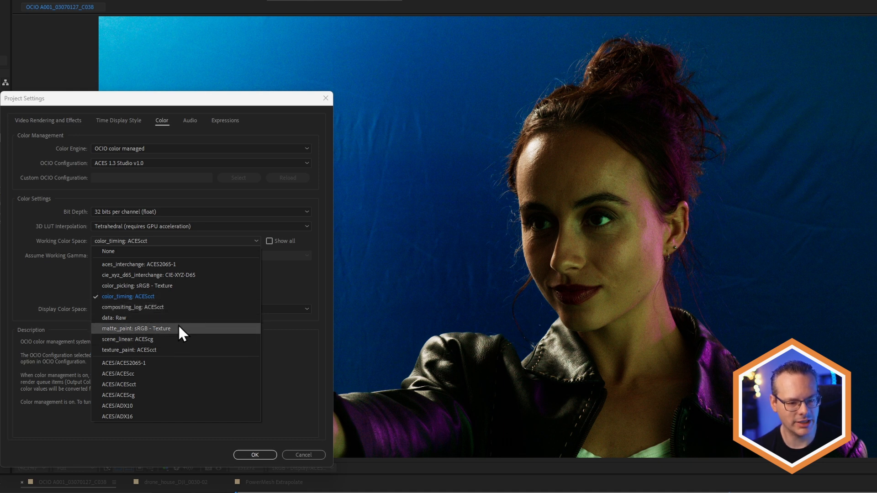
{"action": "left_click", "coordinate": [136, 328]}
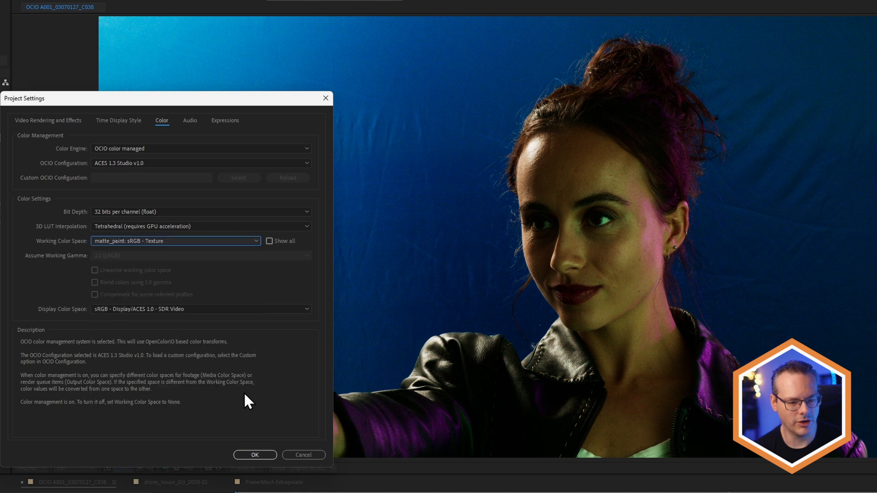
{"action": "left_click", "coordinate": [255, 455]}
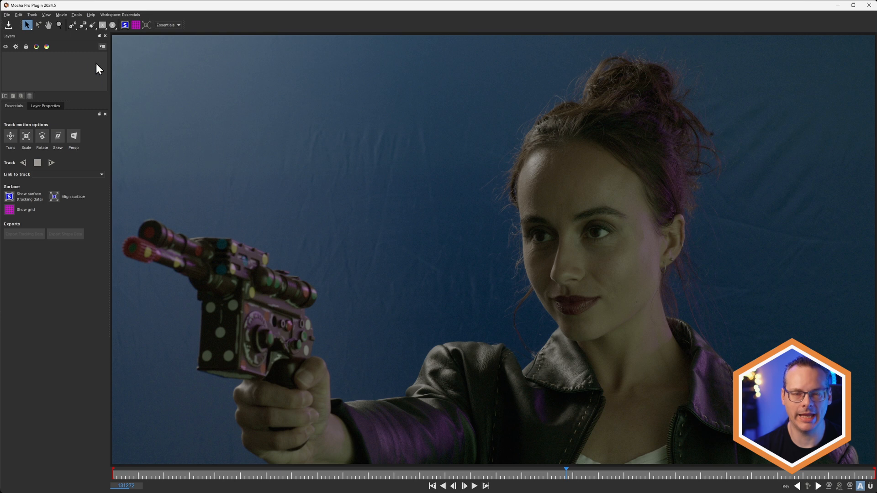
Review the viewer's OCIO config and sRGB - Texture working colorspace in Viewer Preferences, then close it
{"action": "left_click", "coordinate": [46, 15]}
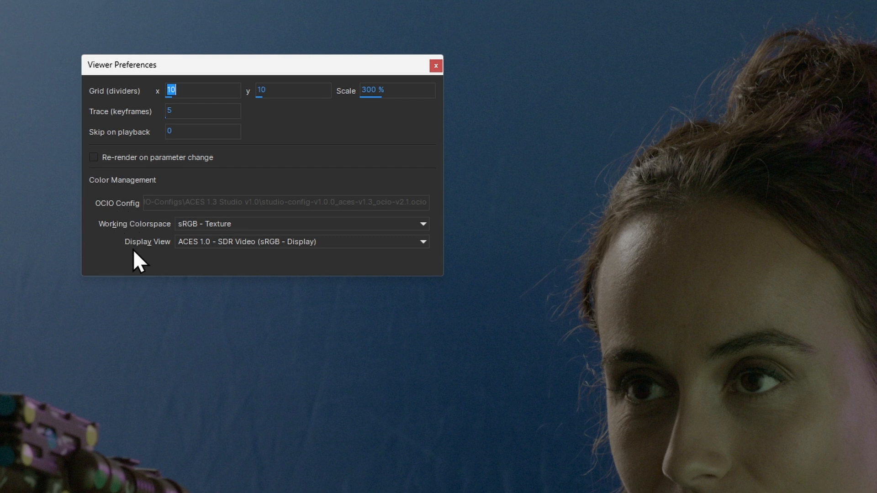
{"action": "mouse_move", "coordinate": [436, 65]}
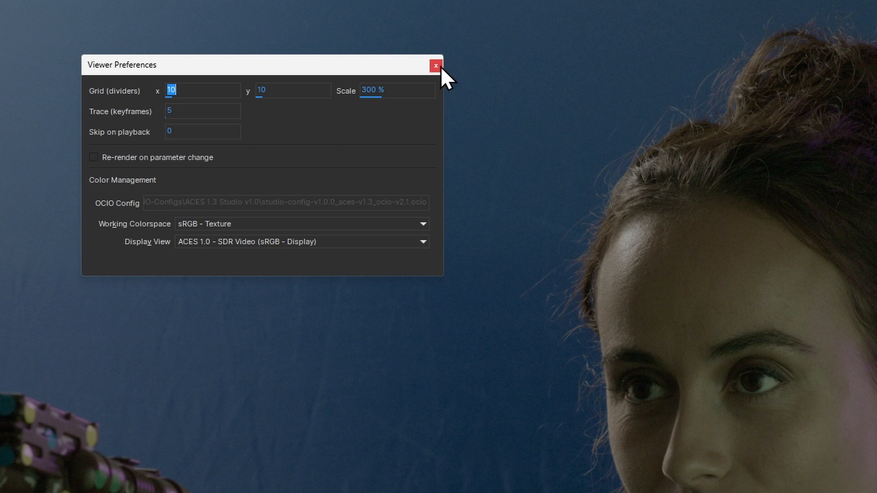
{"action": "left_click", "coordinate": [436, 65]}
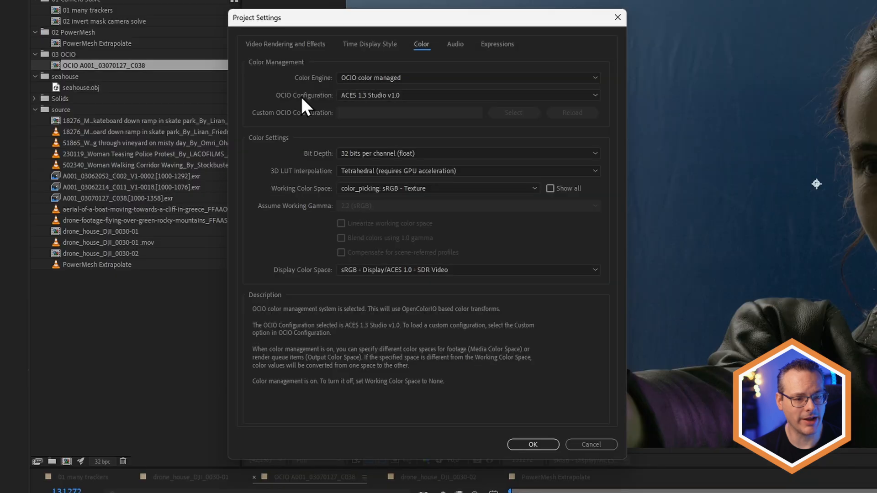
Set OCIO Configuration to Custom using Mocha Pro 2024's default config.ocio and apply
{"action": "left_click", "coordinate": [467, 94]}
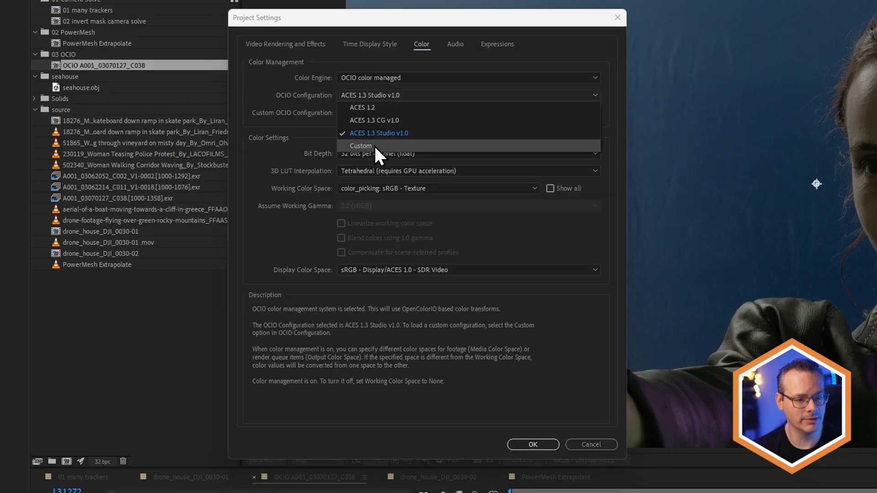
{"action": "left_click", "coordinate": [361, 146]}
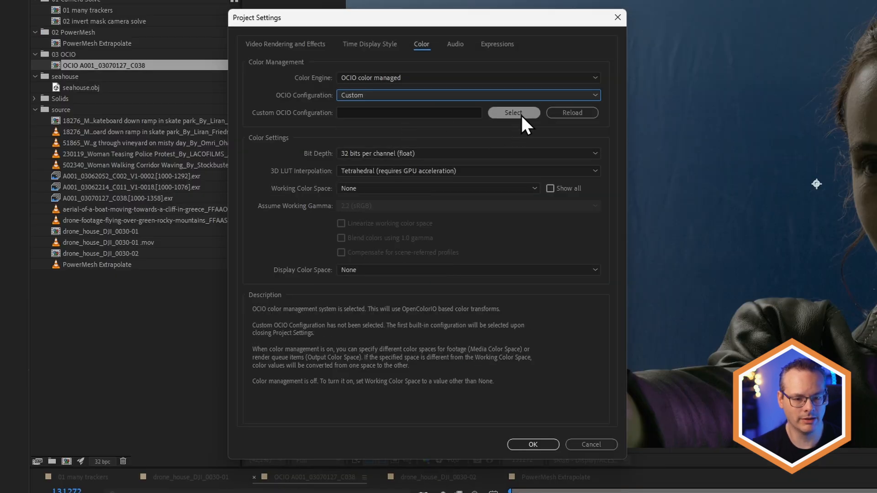
{"action": "left_click", "coordinate": [513, 113]}
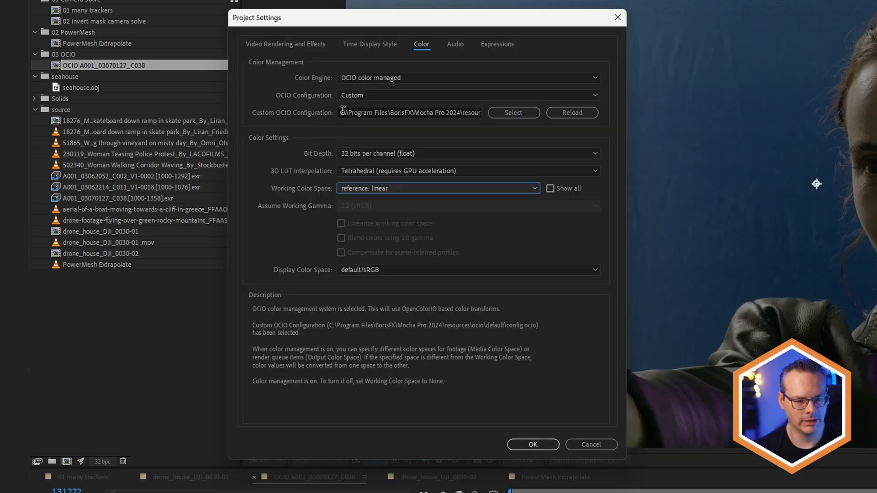
{"action": "left_click", "coordinate": [438, 188]}
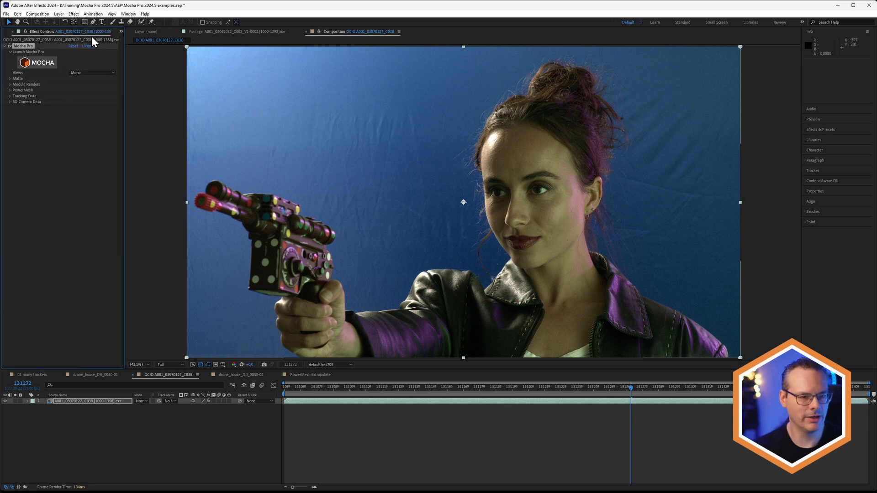
Launch Mocha Pro on the layer and review the viewer's working colorspace options
{"action": "left_click", "coordinate": [25, 51]}
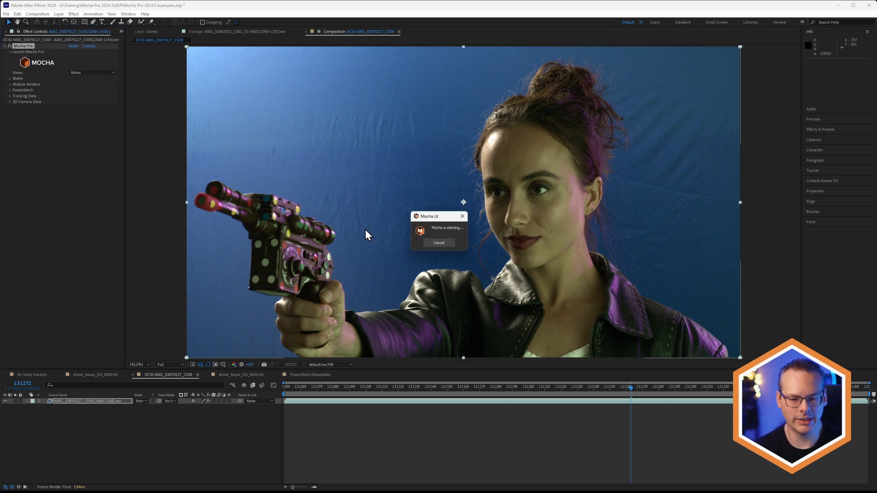
{"action": "left_click", "coordinate": [46, 14]}
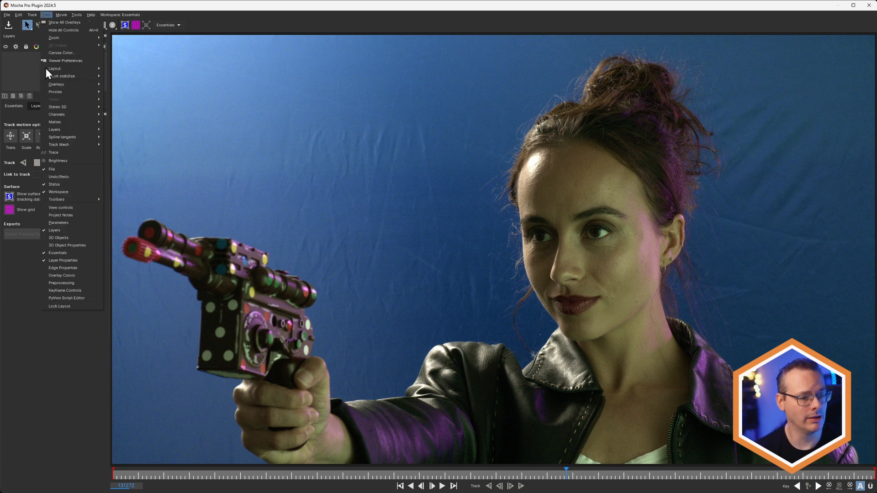
{"action": "left_click", "coordinate": [65, 60]}
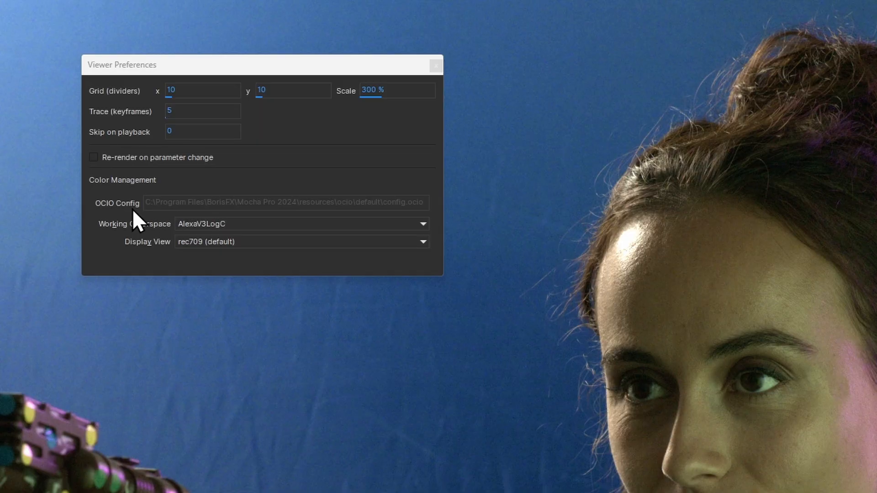
{"action": "mouse_move", "coordinate": [158, 241]}
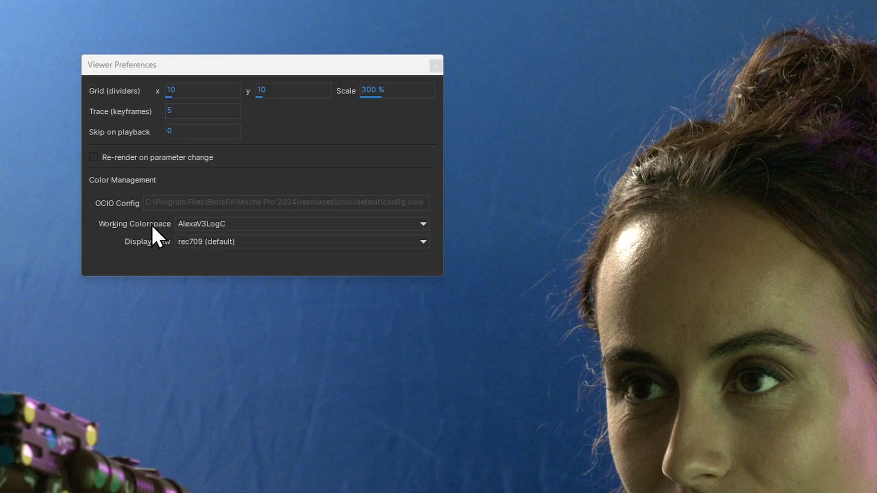
{"action": "left_click", "coordinate": [302, 223]}
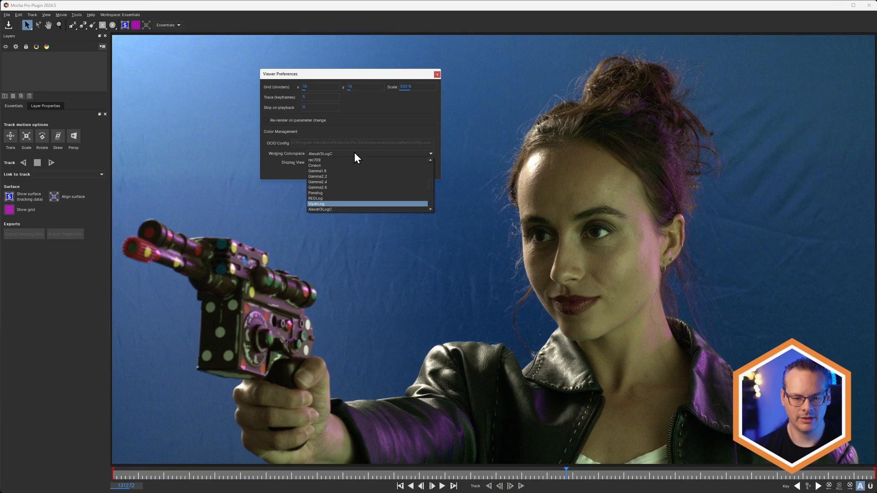
Change the viewer working colorspace from AlexaV3LogC to a Cineon colorspace and close preferences
{"action": "left_click", "coordinate": [317, 186]}
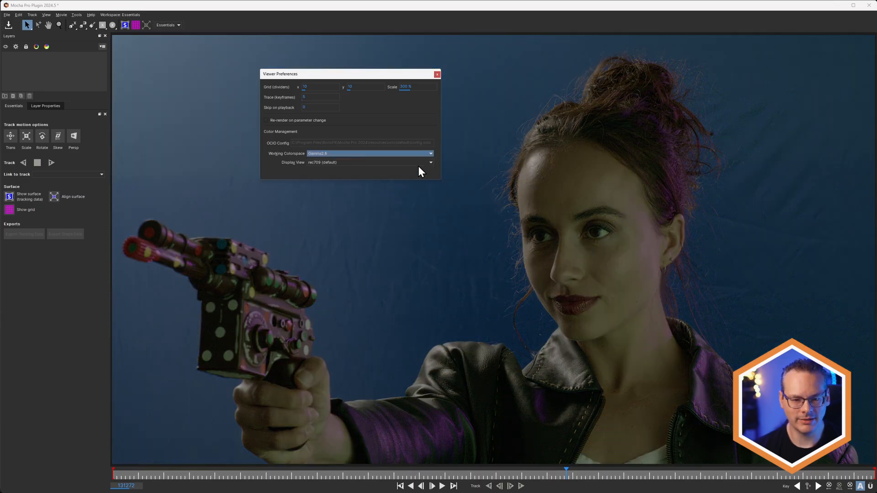
{"action": "left_click", "coordinate": [369, 154]}
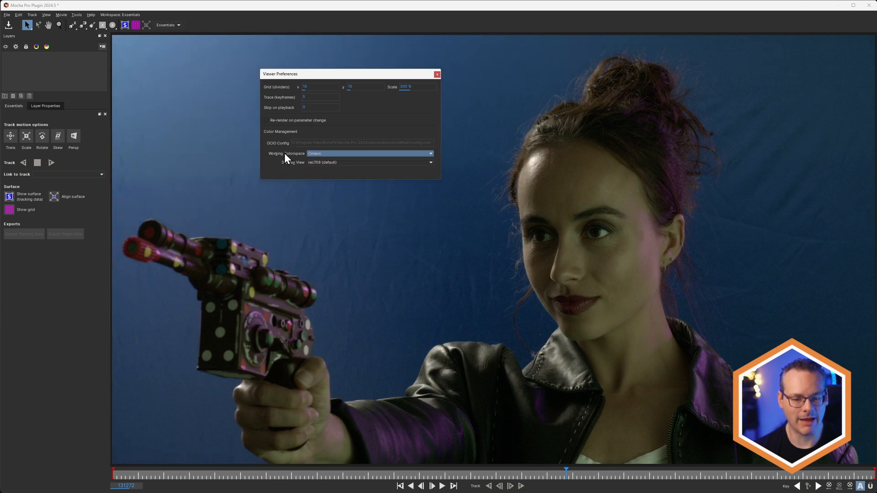
{"action": "left_click", "coordinate": [437, 74]}
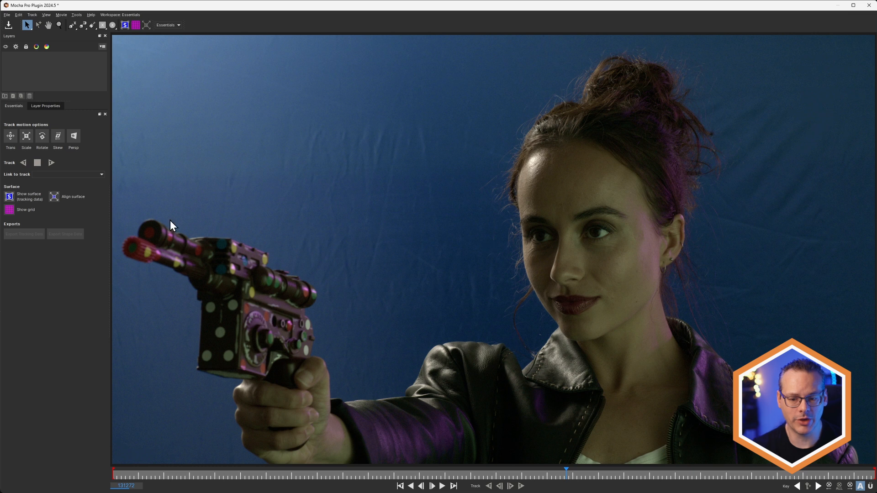
{"action": "left_click", "coordinate": [6, 14]}
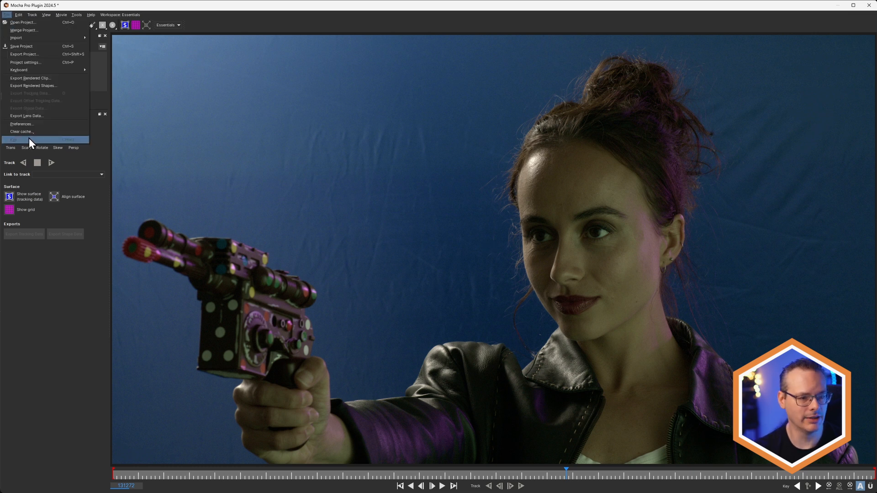
Exit Mocha Pro to return to the OCIO footage composition in After Effects
{"action": "left_click", "coordinate": [12, 139]}
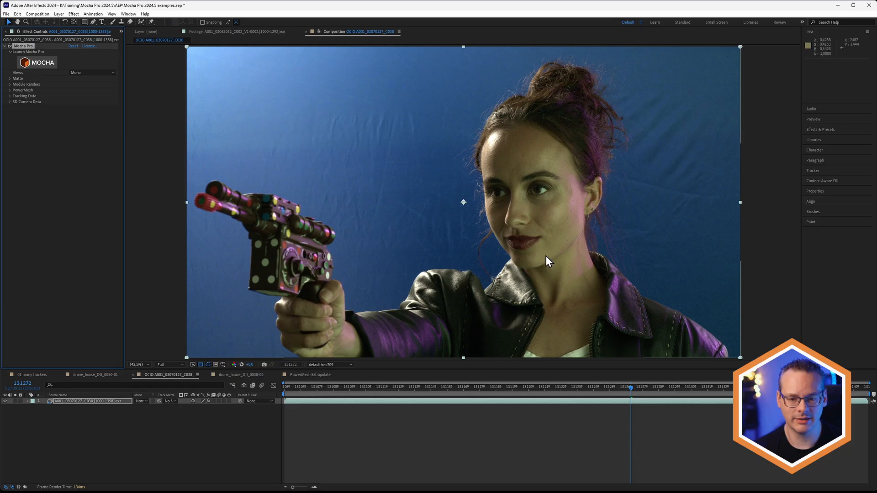
{"action": "mouse_move", "coordinate": [537, 261]}
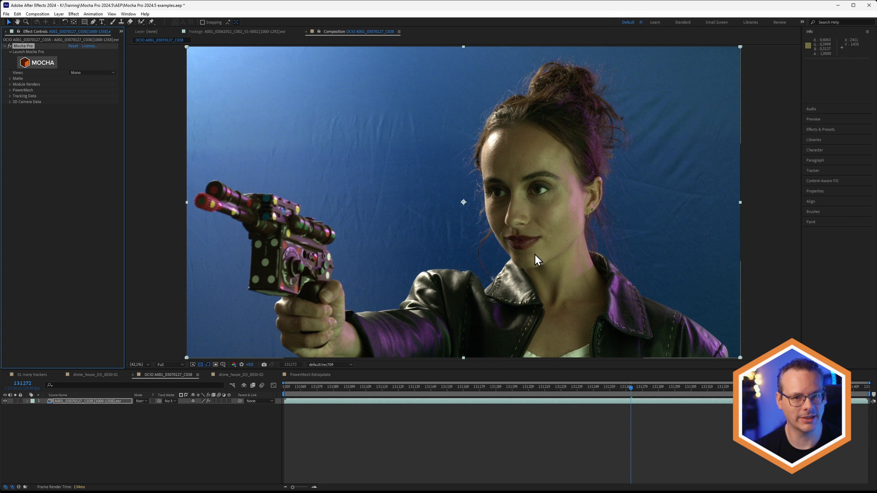